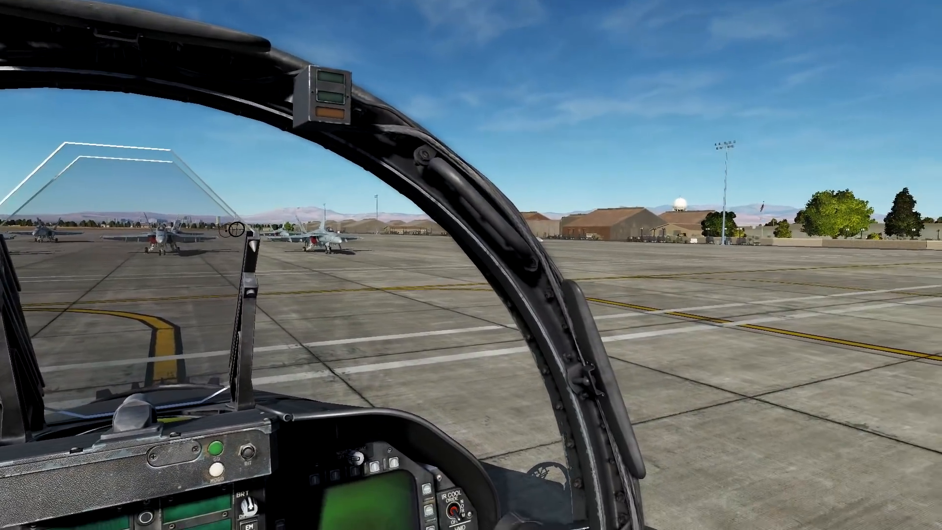
mouse_move(471, 265)
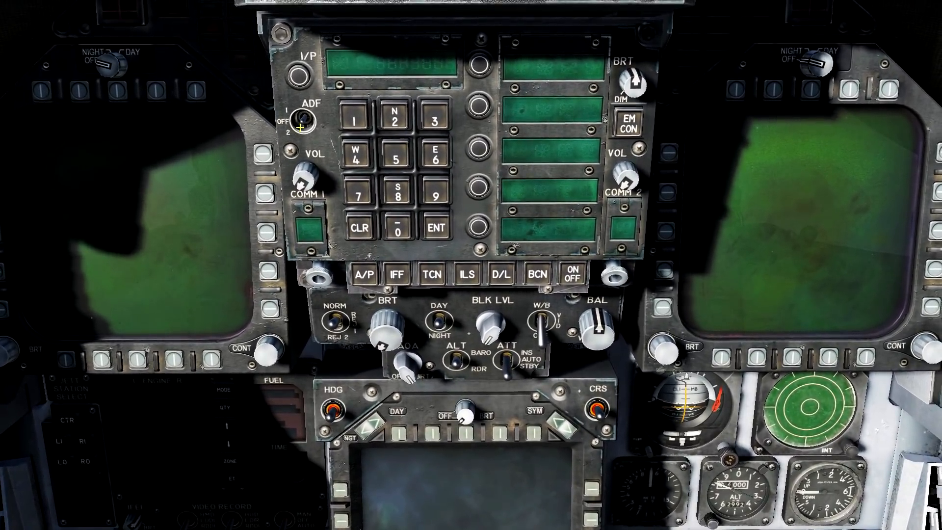
Zoom the view toward the UFC and both DDIs on the front panel.
scroll("down", 3)
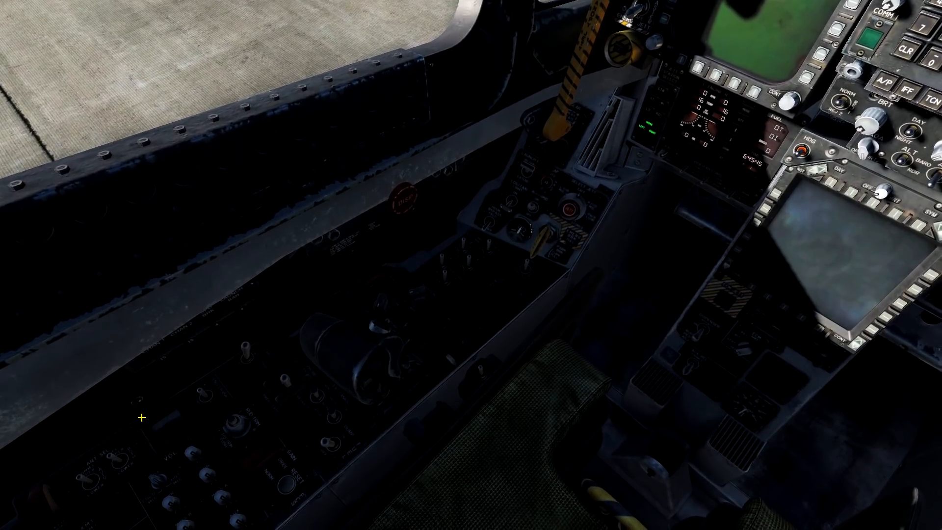
mouse_move(197, 391)
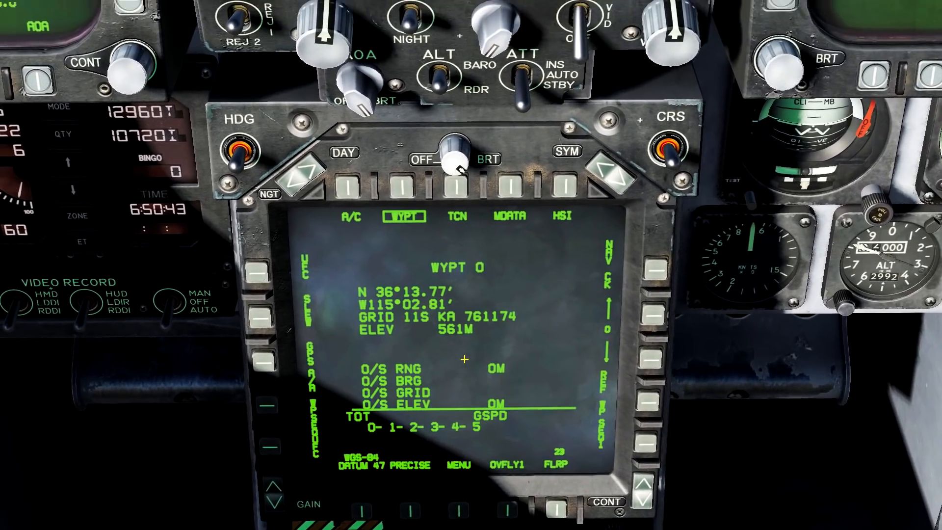
scroll("down", 3)
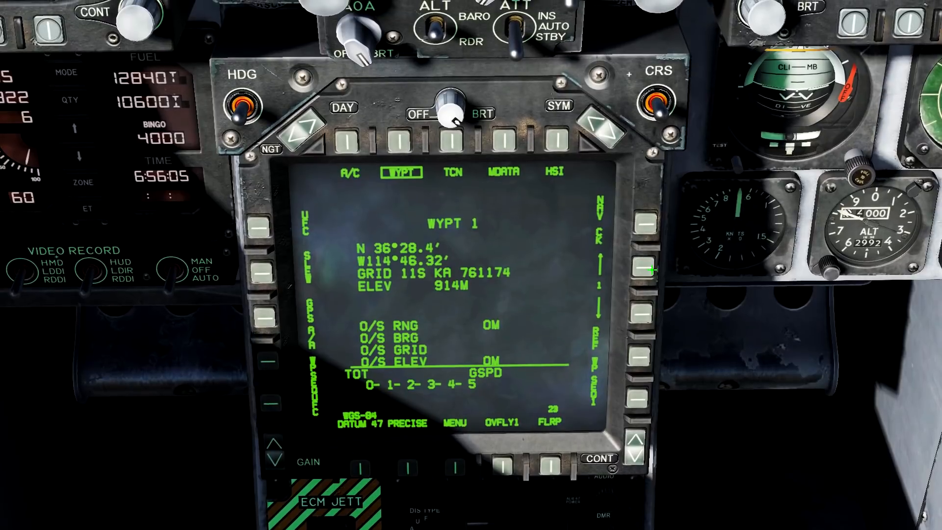
Step the center display to waypoint 1 showing its coordinates and 914 m elevation.
left_click(644, 272)
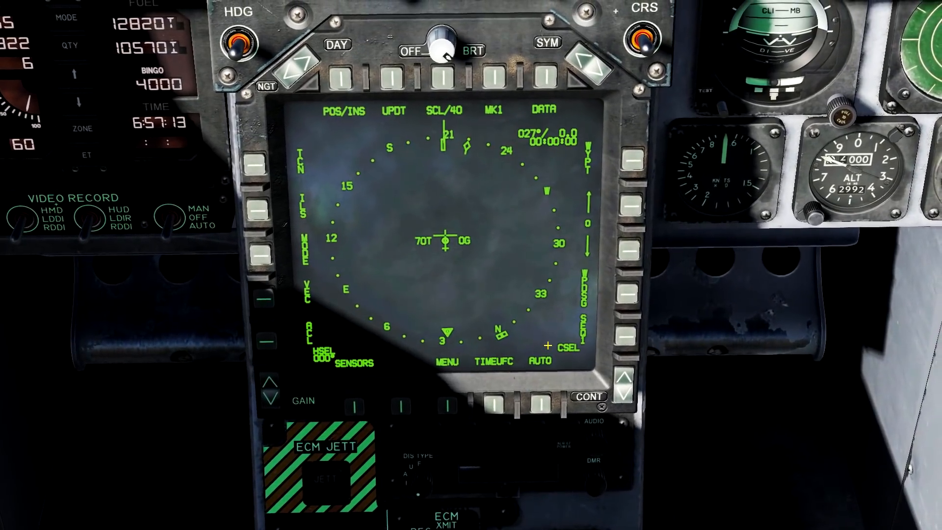
Adjust the view on the HSI navigation page with its compass rose on the center display.
scroll("down", 3)
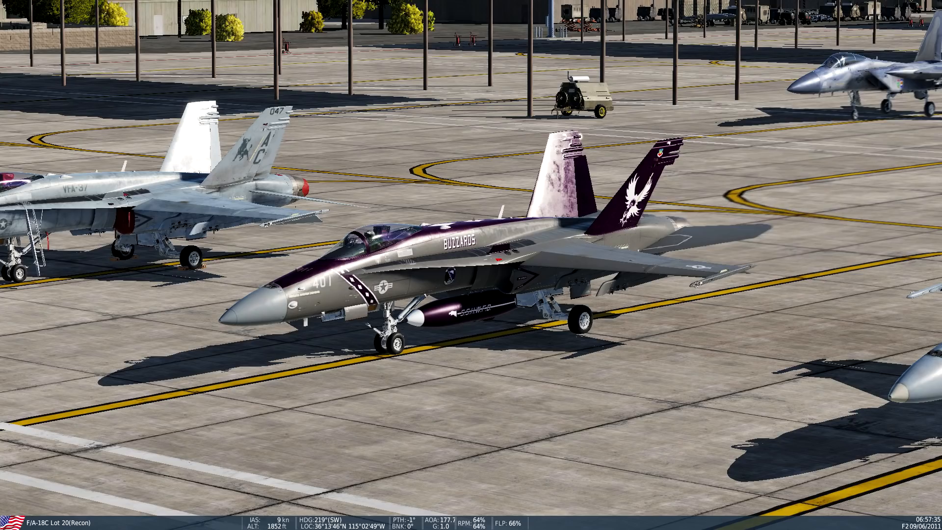
Return from the external view to the pilot's cockpit view with F1.
key("F1")
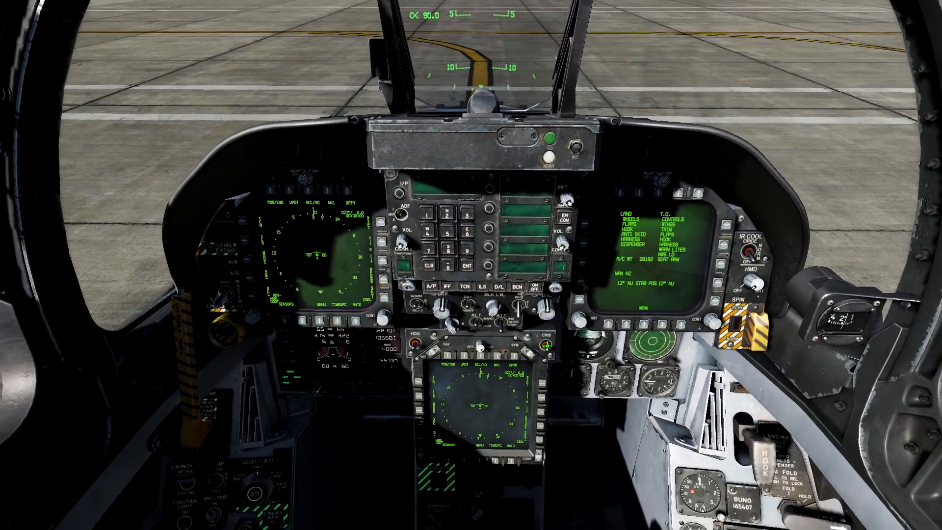